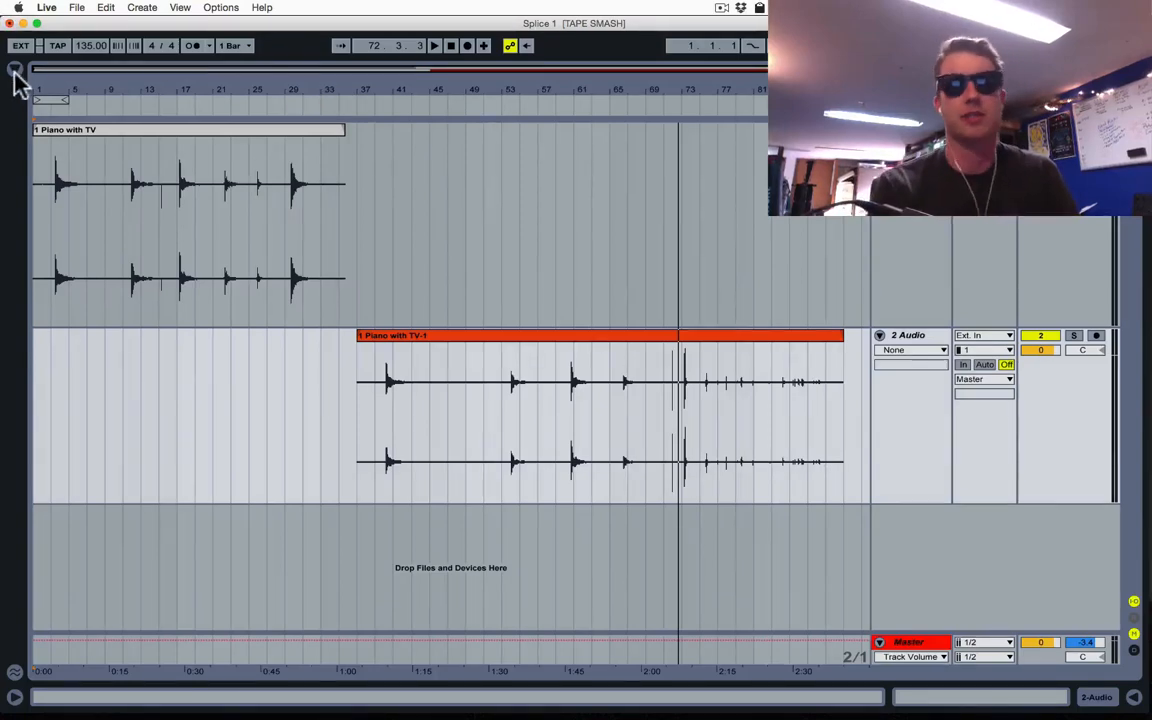
# Show the browser with Categories and Places next to the piano recordings
pyautogui.click(15, 70)
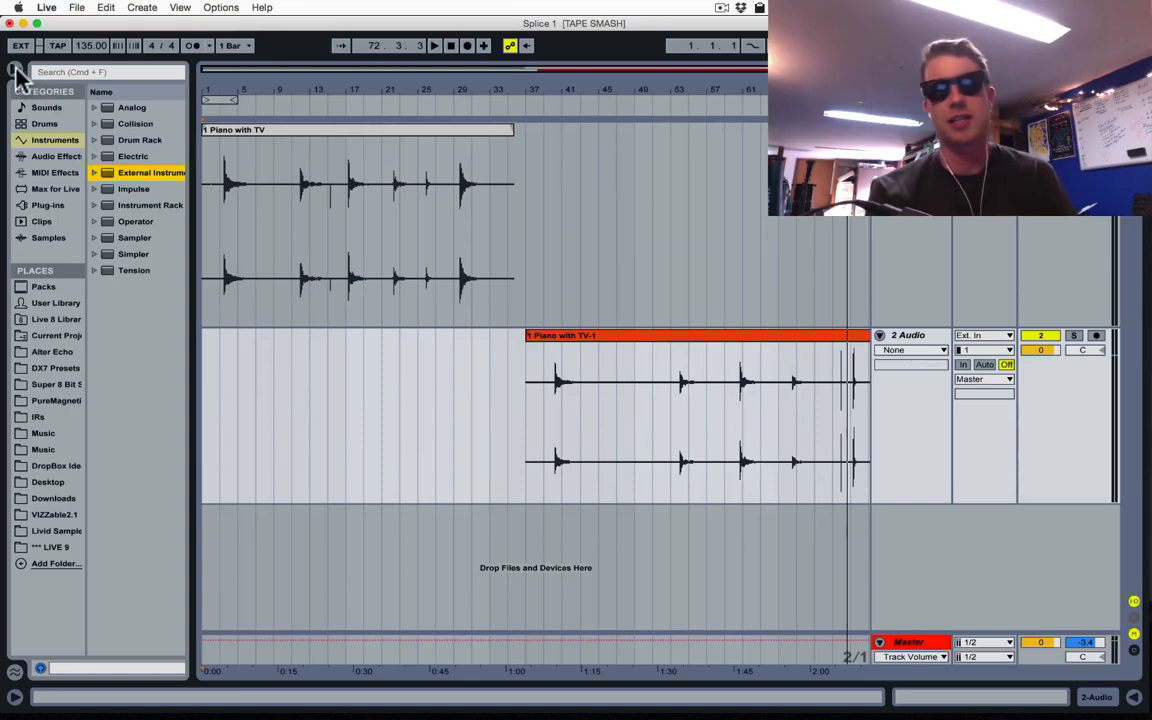
# Hide the browser to work on the Piano 1 track's note clips in Session View
pyautogui.click(18, 68)
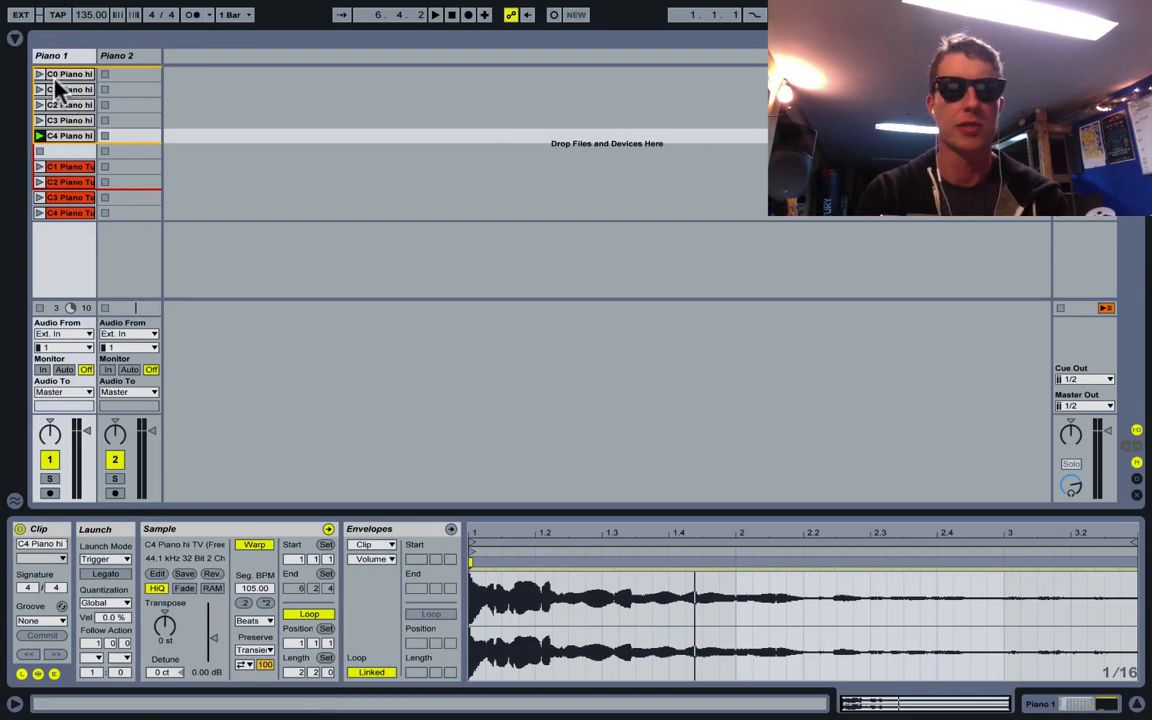
pyautogui.click(70, 89)
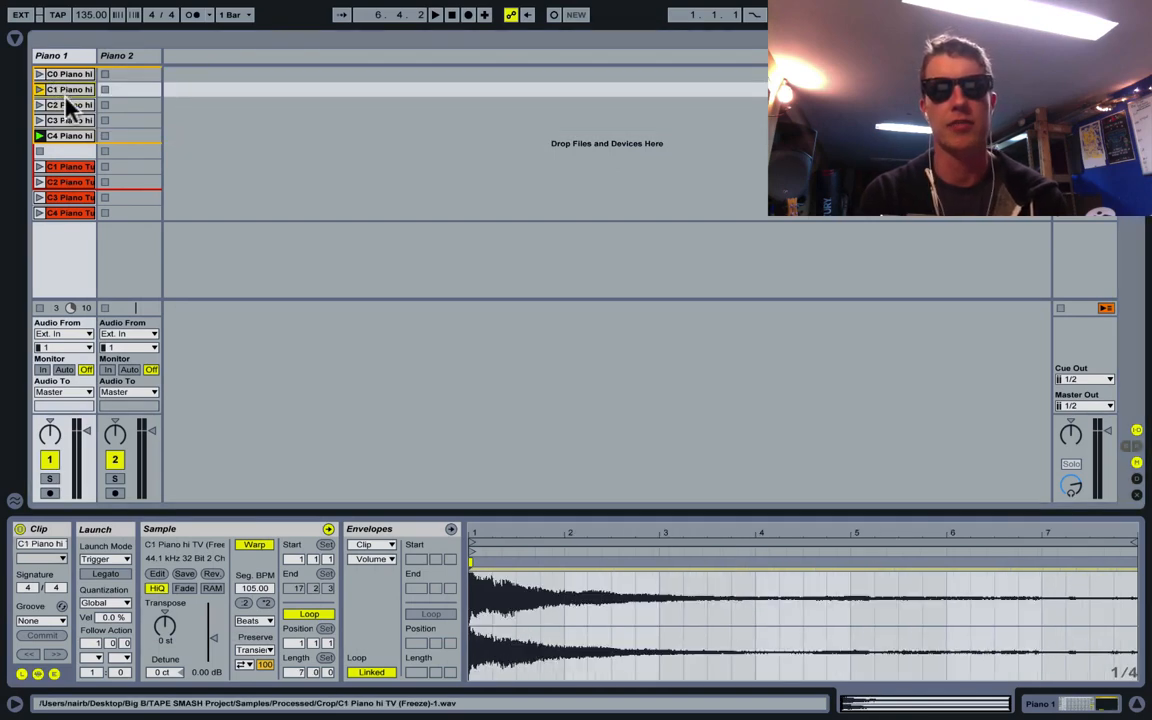
pyautogui.click(60, 135)
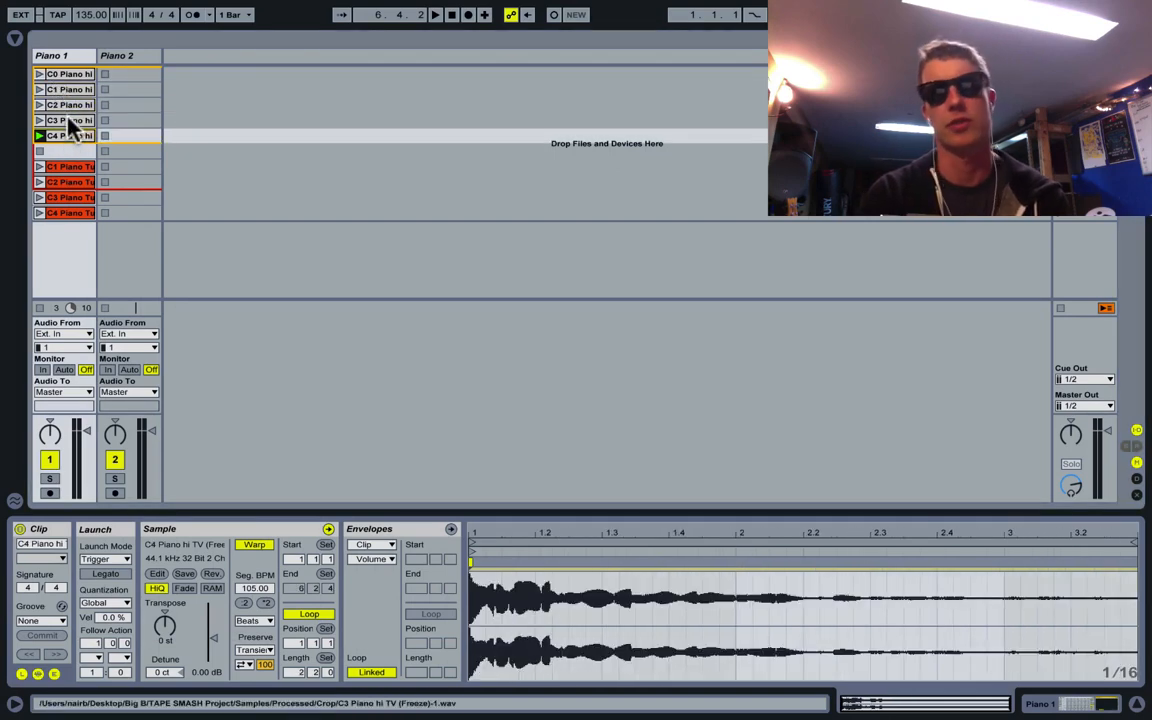
pyautogui.click(65, 73)
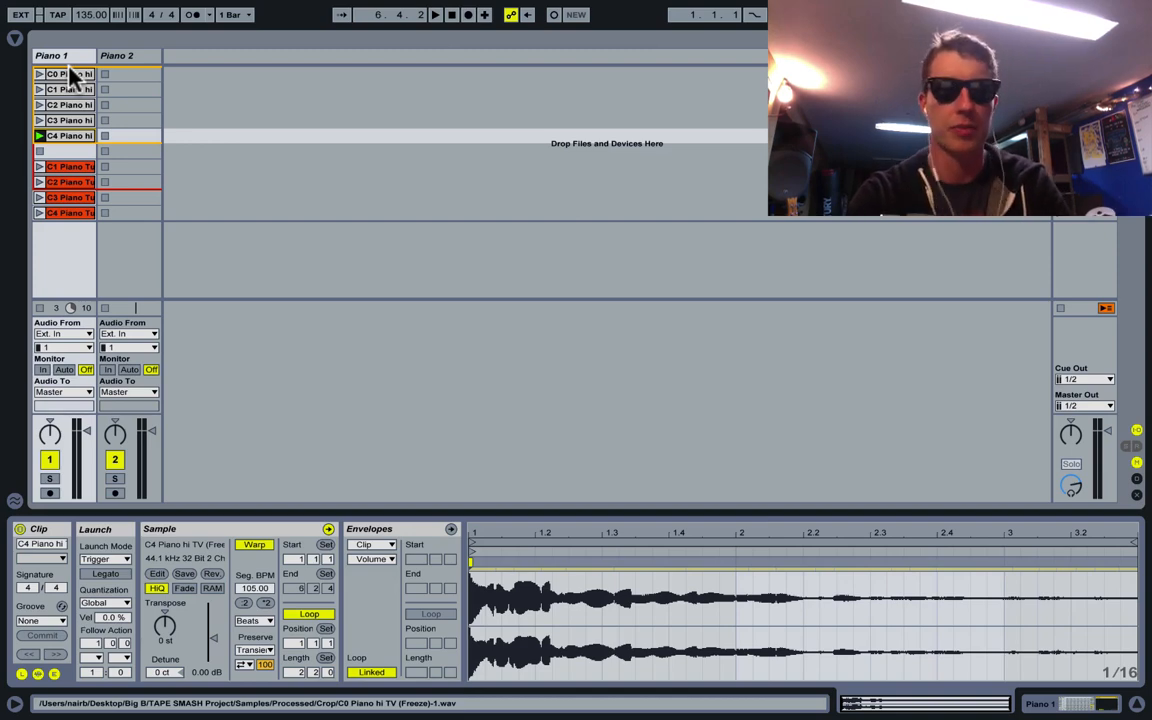
# Search the browser for 'sample' and load Sampler onto a new MIDI track for the piano clips
pyautogui.click(15, 38)
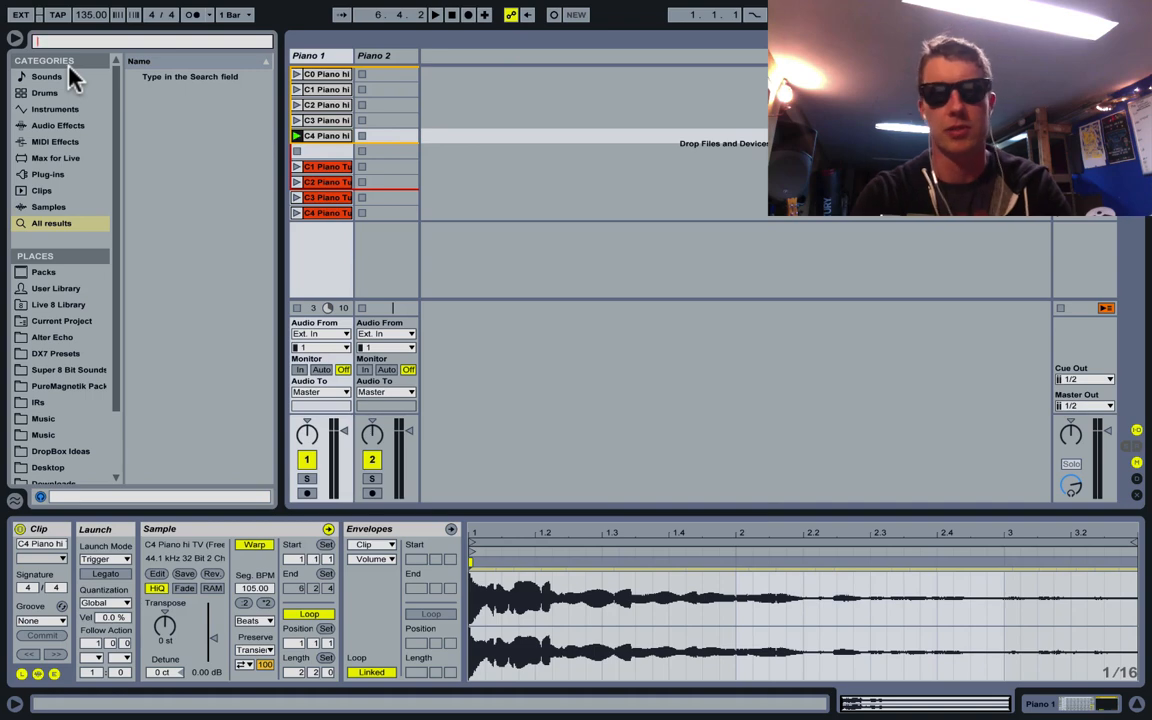
pyautogui.write('sample')
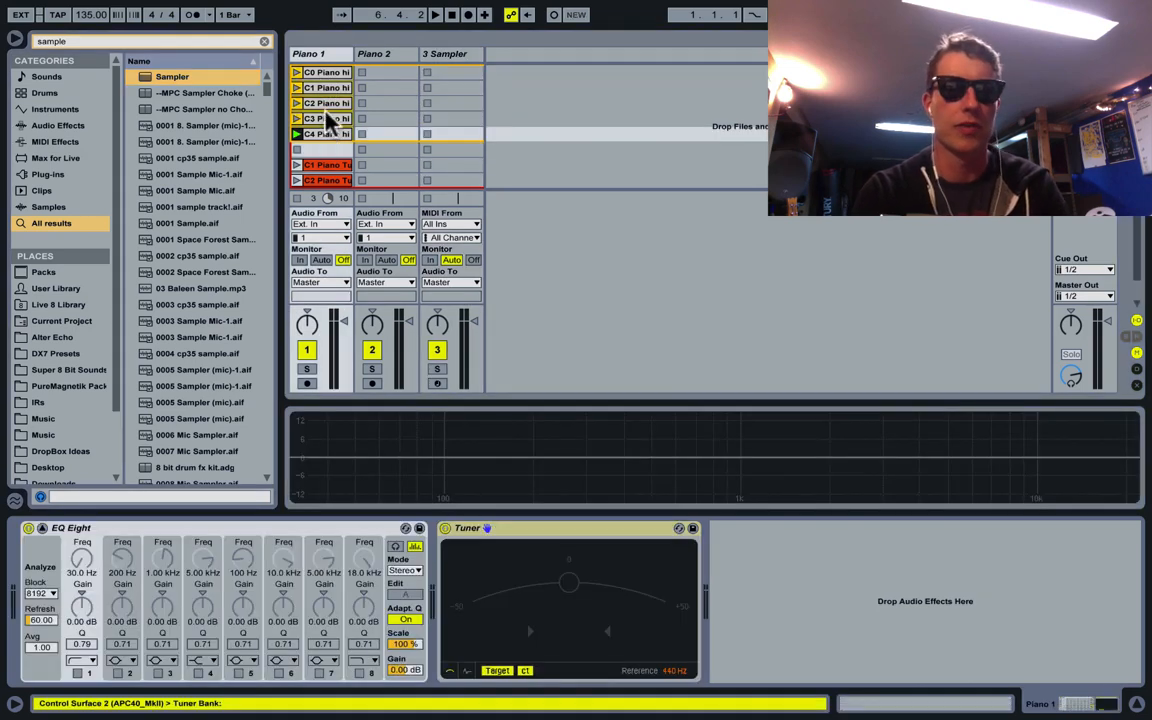
pyautogui.click(445, 53)
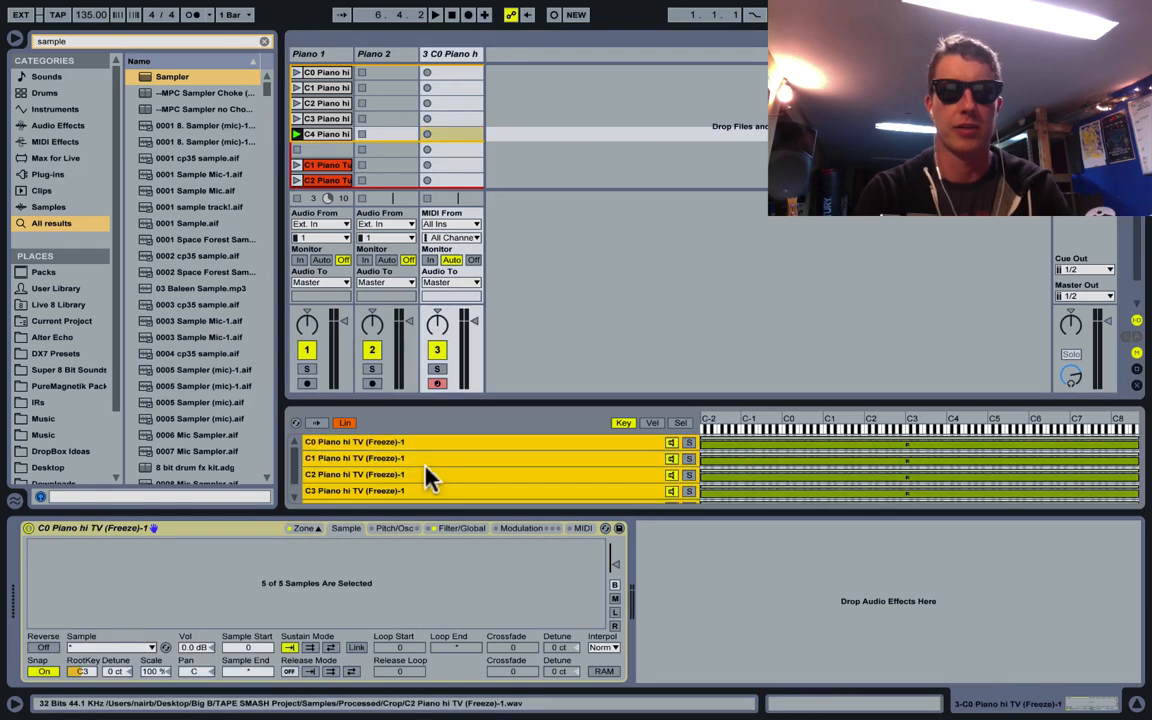
# Enlarge the zone list and check the C4 and C2 samples' root keys in the Zone editor
pyautogui.moveTo(607, 405); pyautogui.dragTo(607, 278)
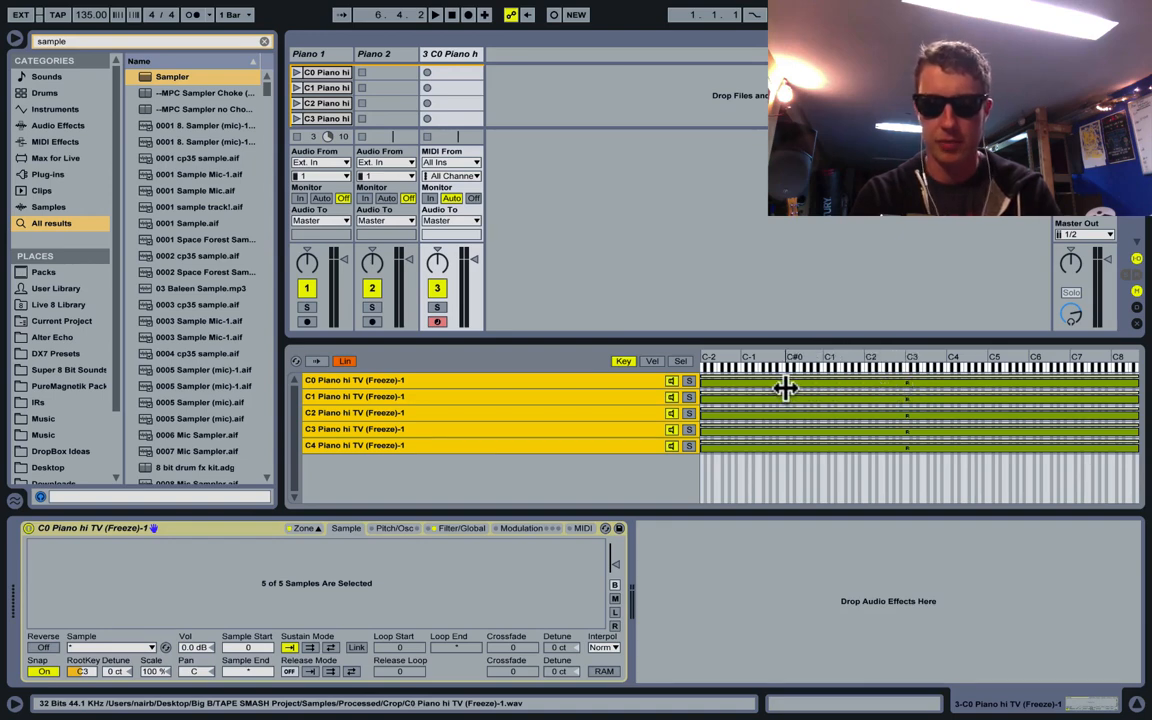
pyautogui.moveTo(825, 387)
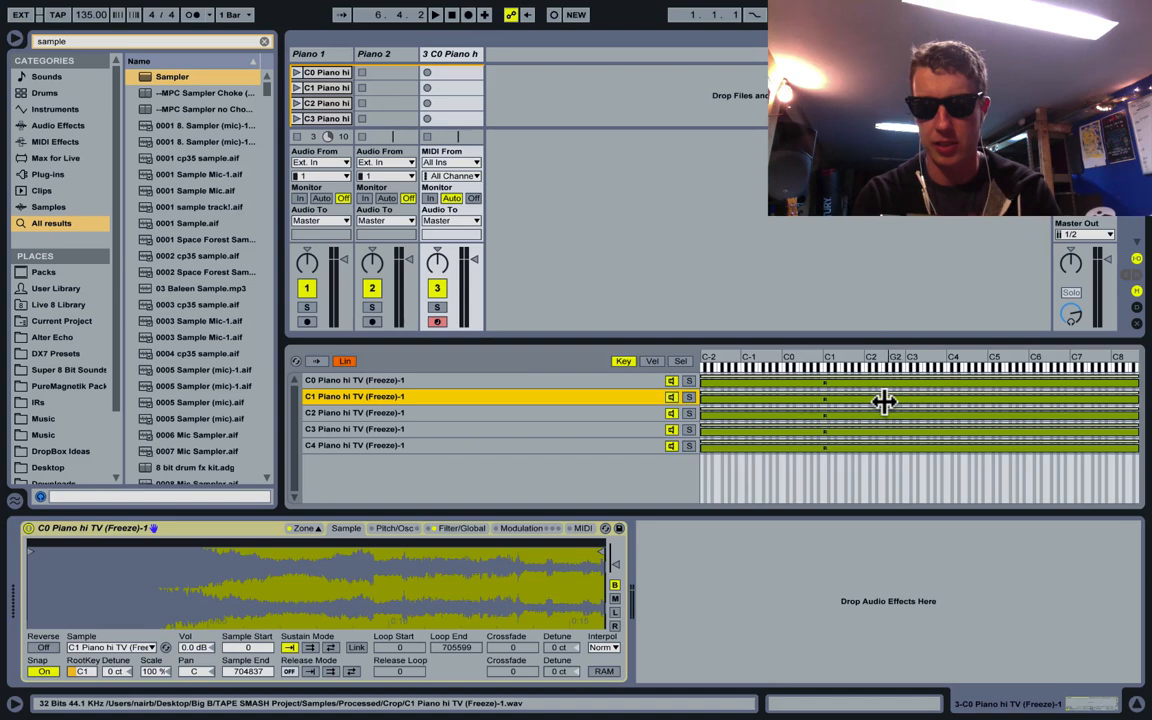
pyautogui.moveTo(867, 400)
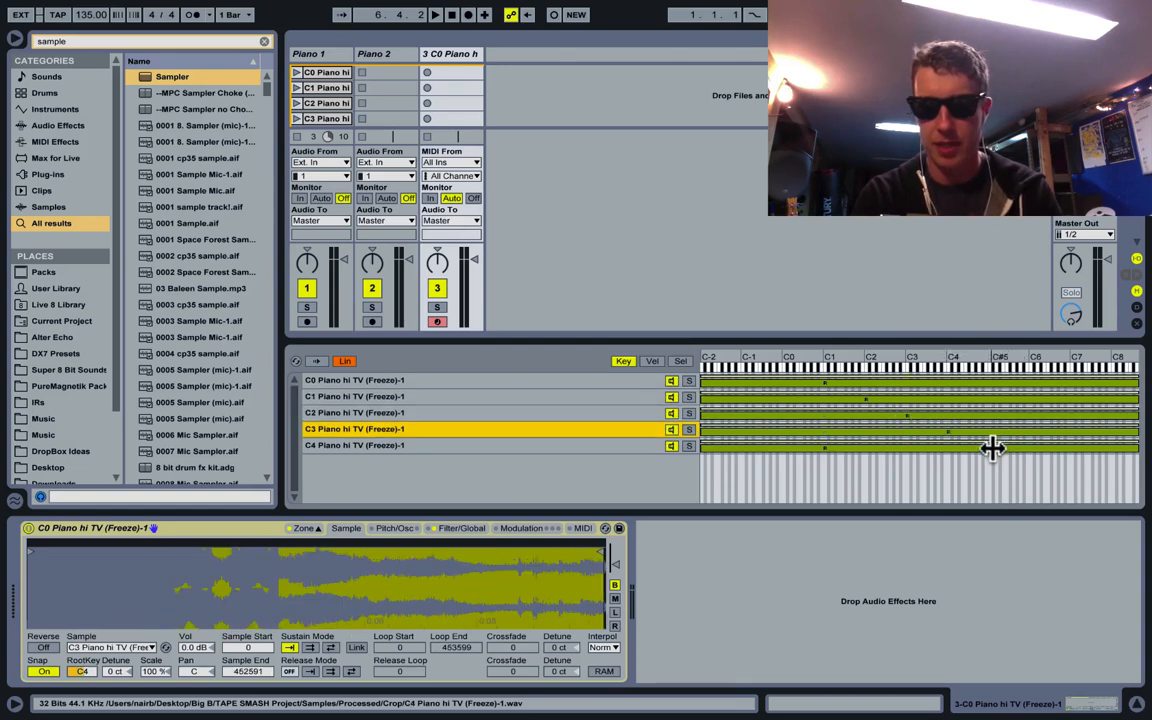
pyautogui.click(354, 445)
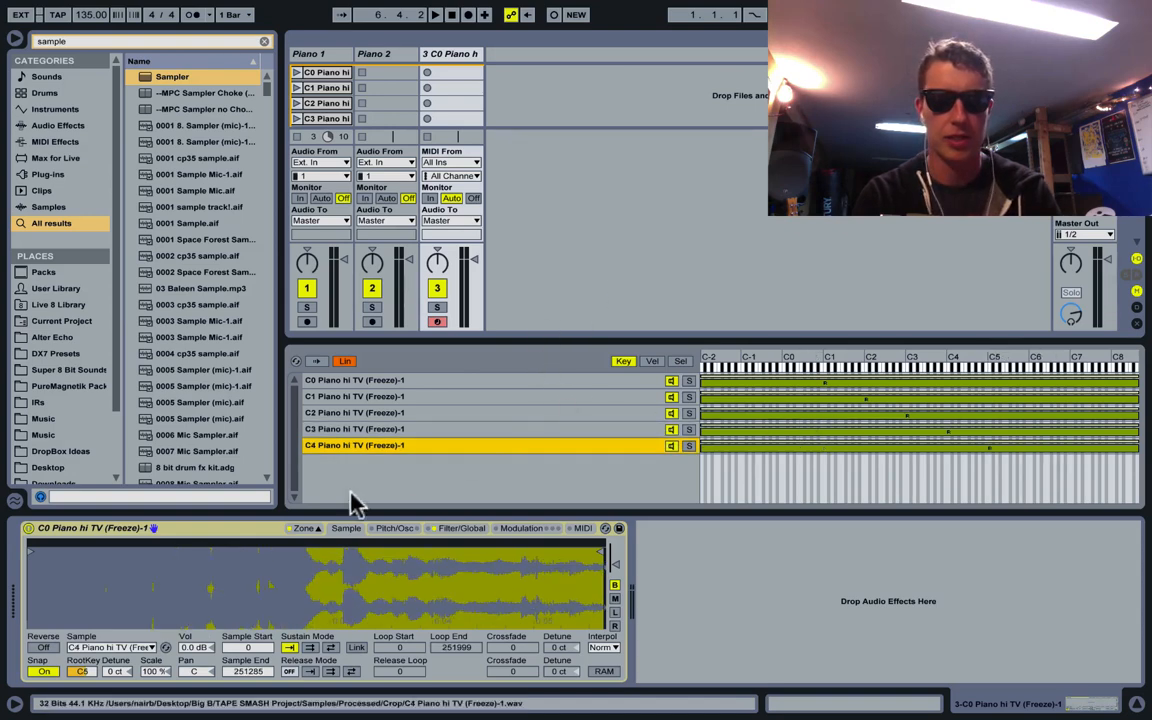
pyautogui.click(450, 380)
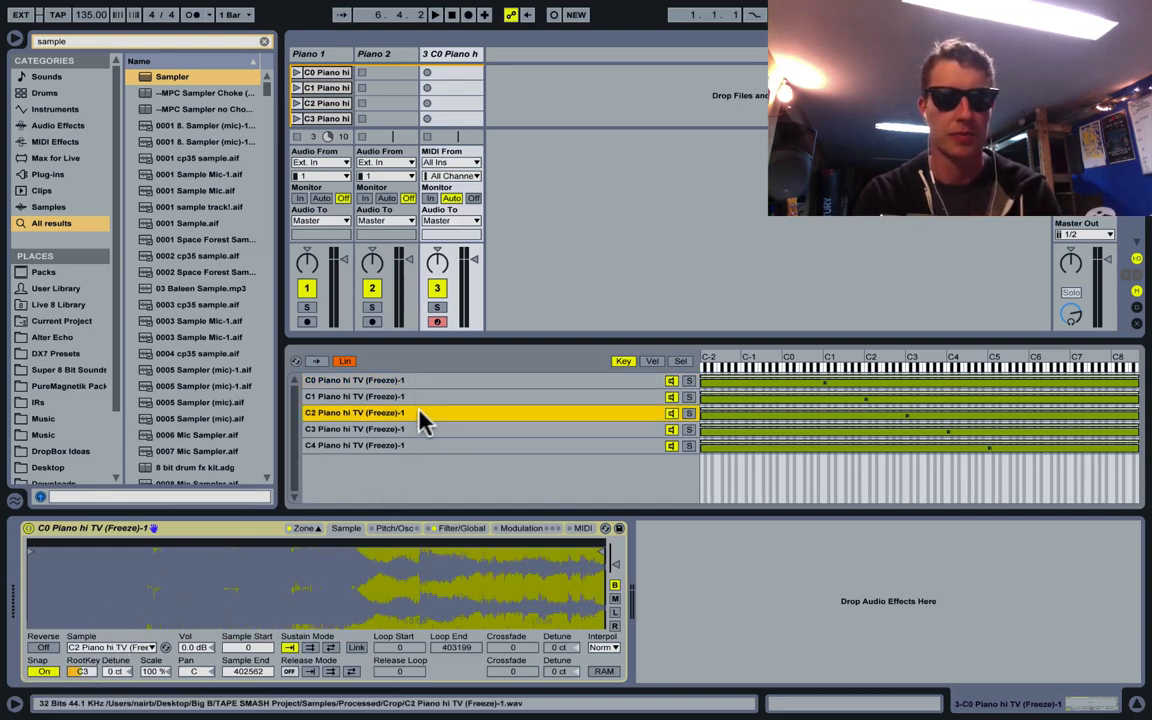
pyautogui.click(355, 445)
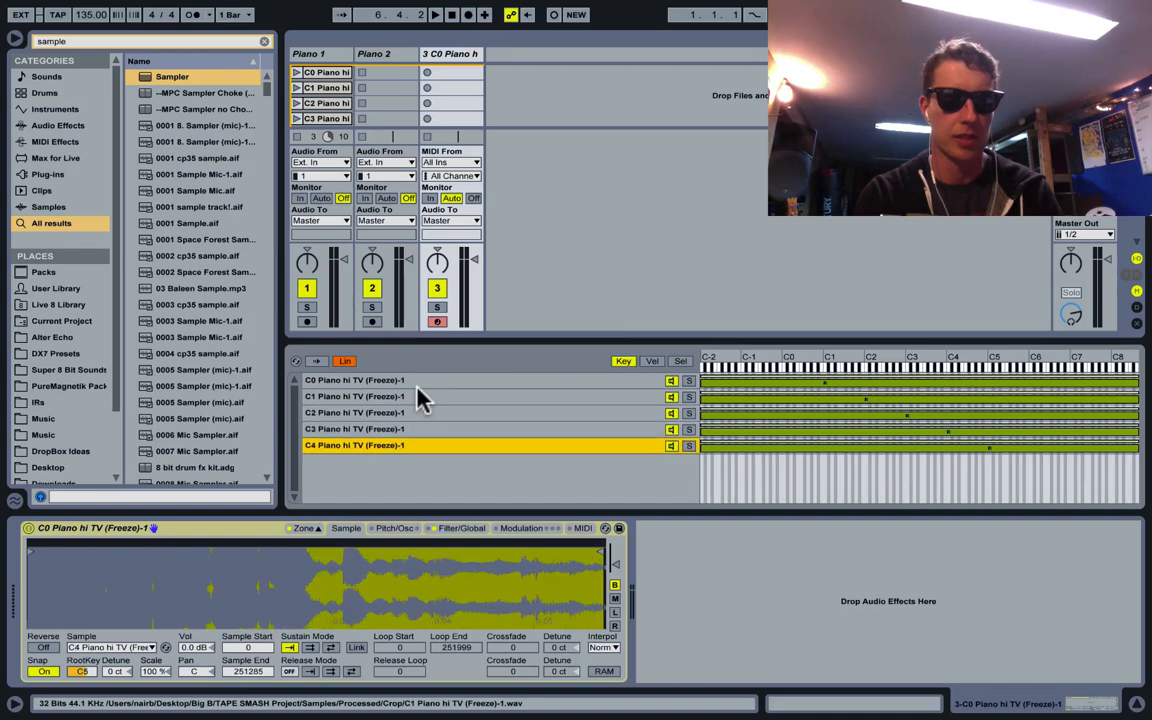
pyautogui.click(355, 380)
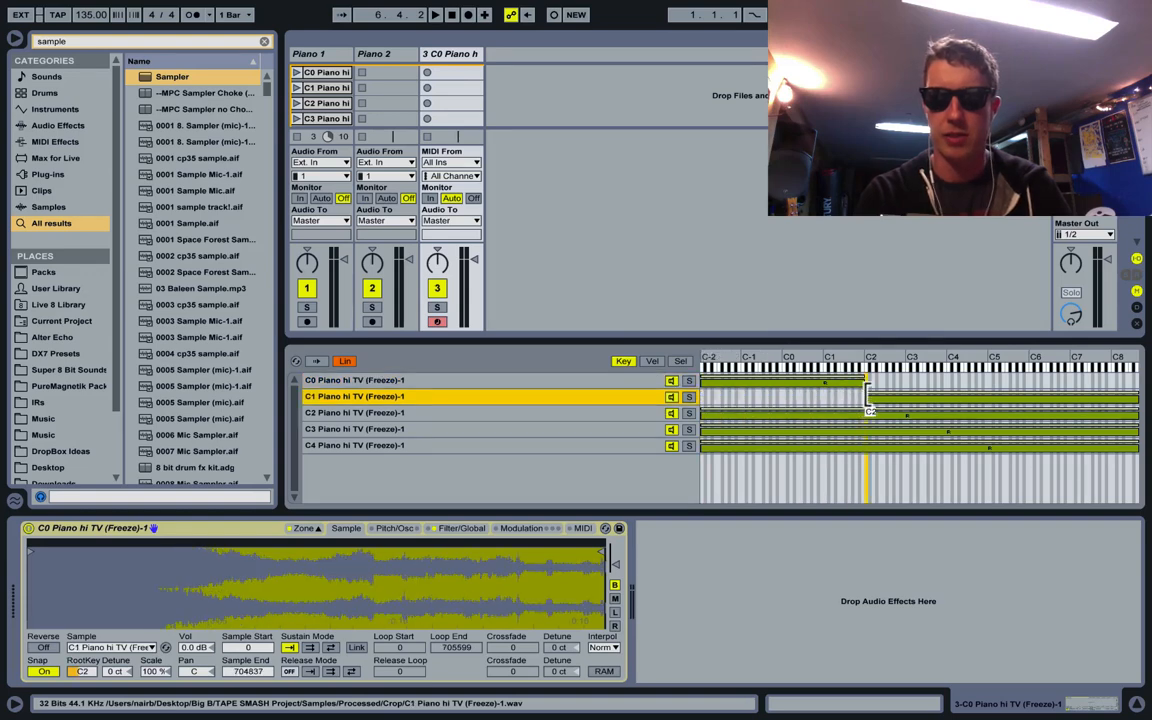
# Set zone boundaries so the lower sample ends at C2 and the C4 sample starts at C5
pyautogui.click(355, 412)
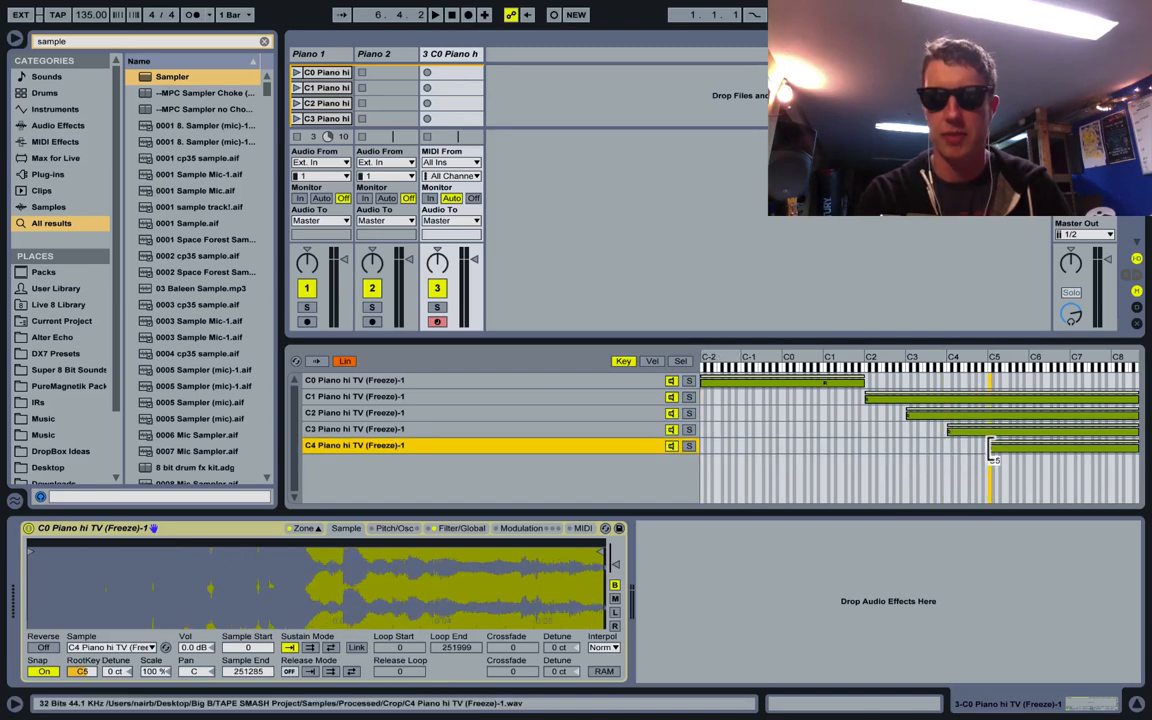
pyautogui.click(354, 429)
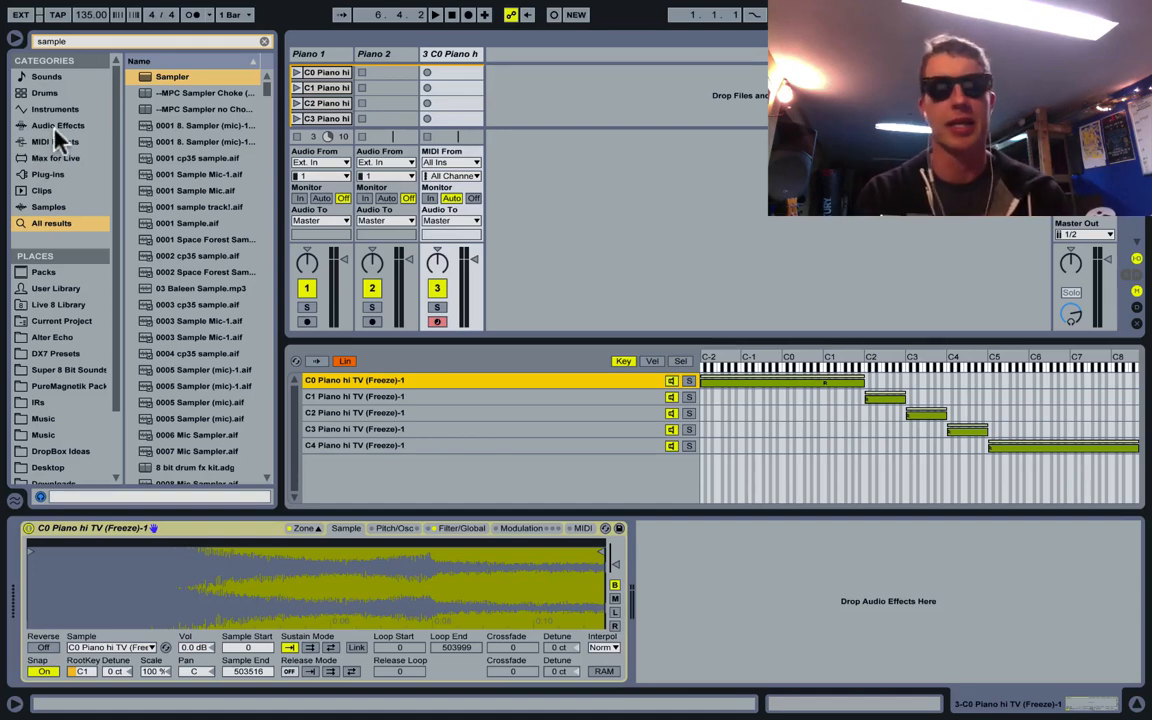
# Add Tuner from Audio Effects after Sampler and select the C2 sample for pitch checking
pyautogui.click(58, 125)
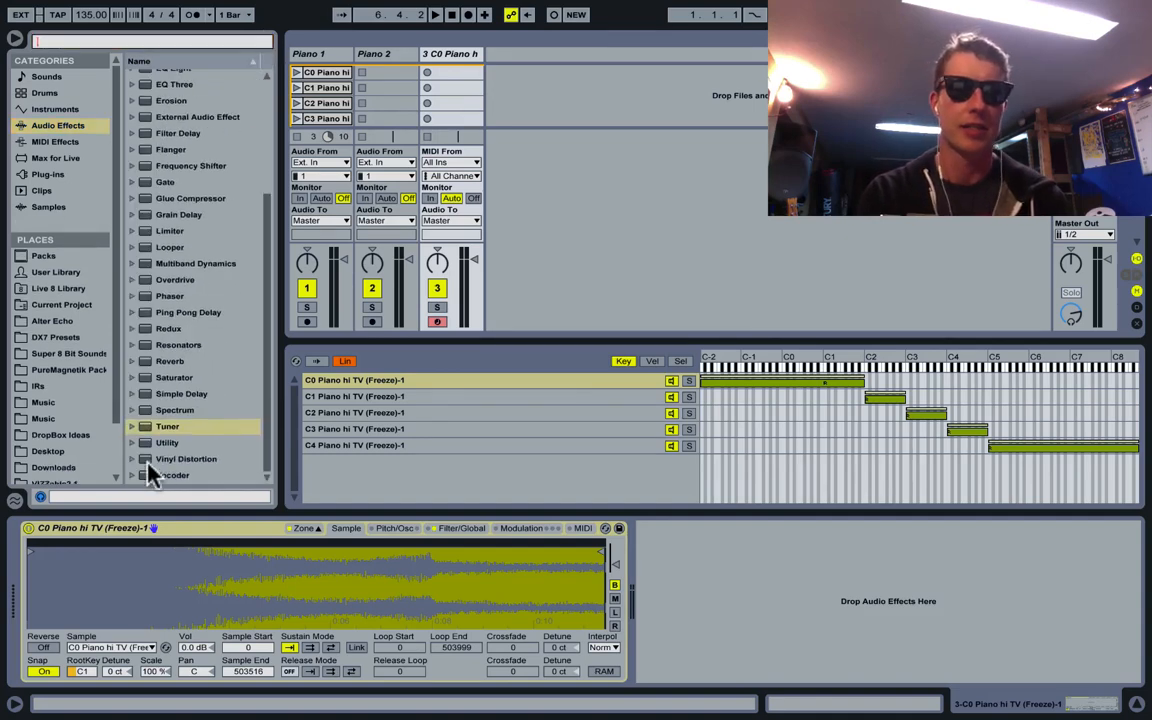
pyautogui.doubleClick(167, 426)
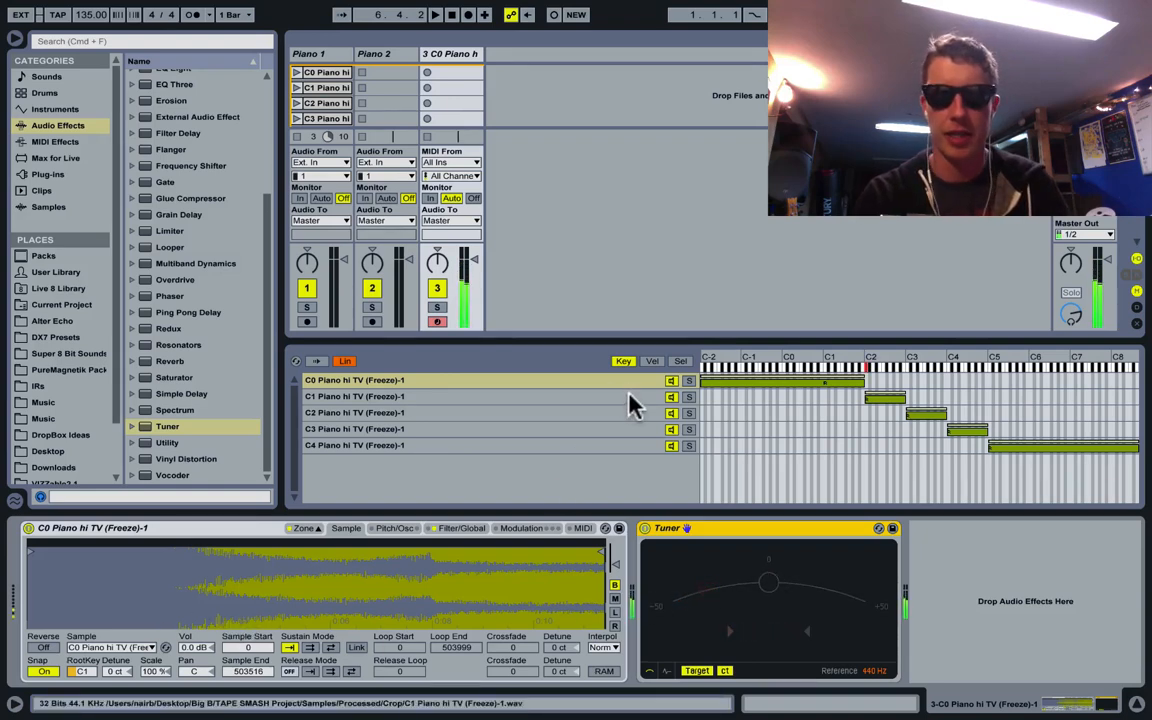
pyautogui.click(450, 396)
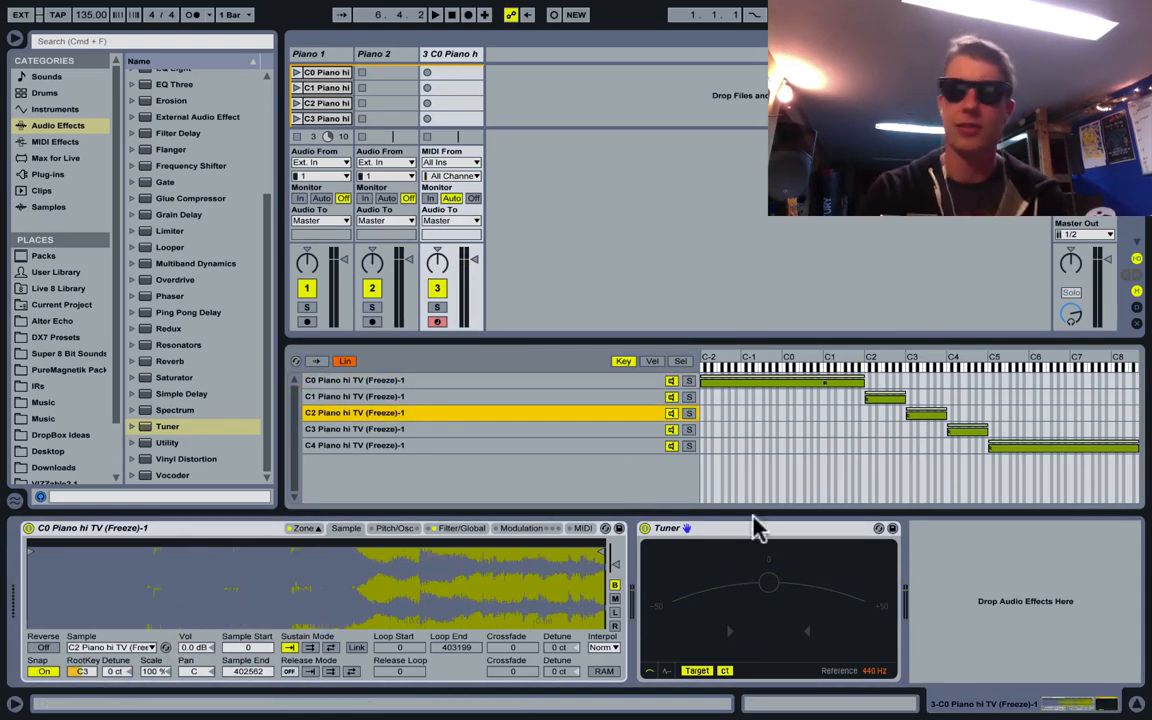
pyautogui.moveTo(460, 50)
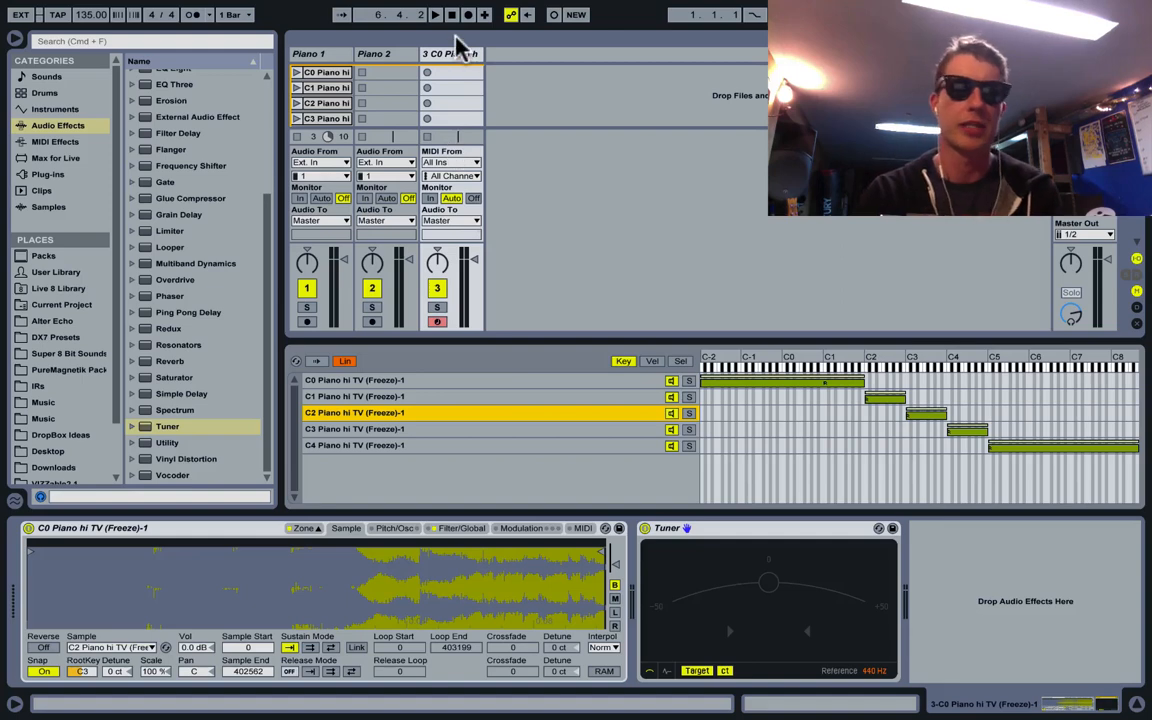
# Add Operator on a new MIDI track with a reference clip, then select the C3 sample to tune
pyautogui.click(55, 109)
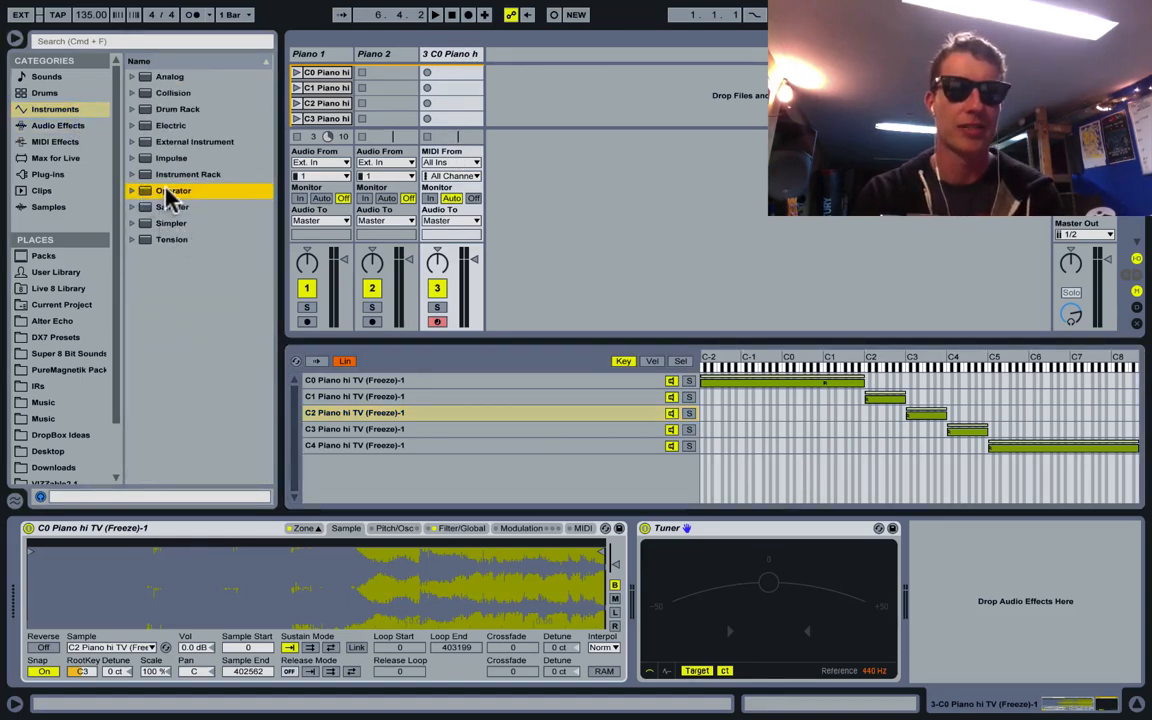
pyautogui.doubleClick(173, 190)
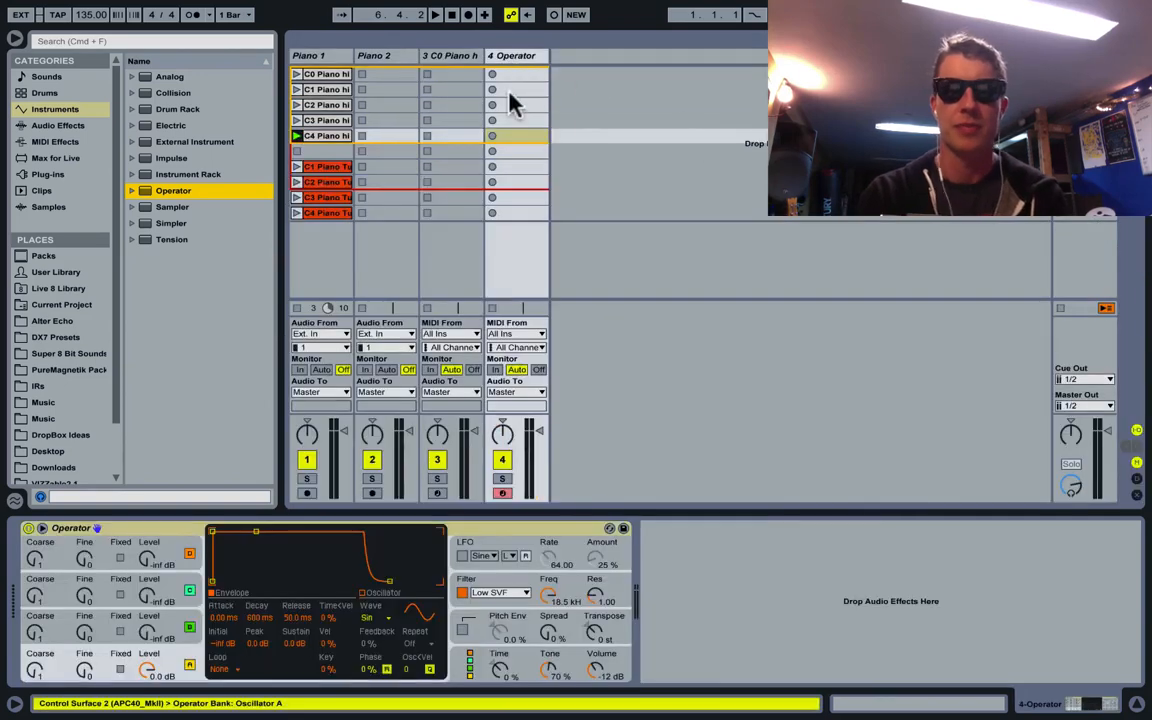
pyautogui.moveTo(527, 148)
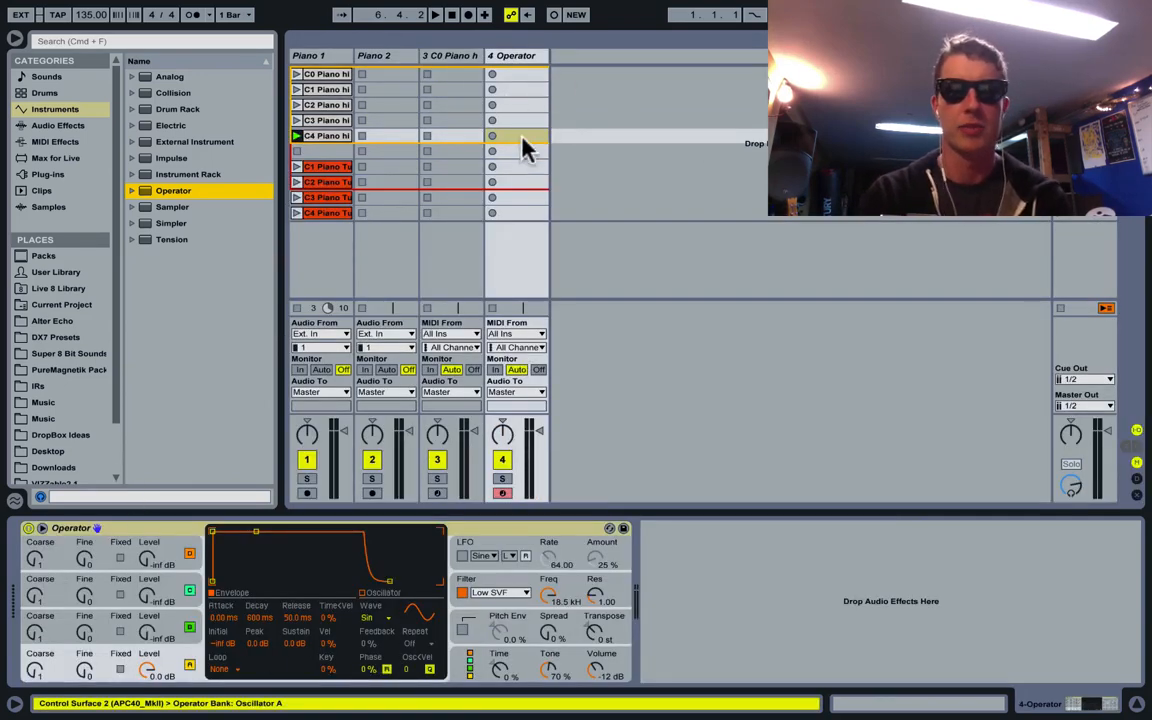
pyautogui.doubleClick(516, 135)
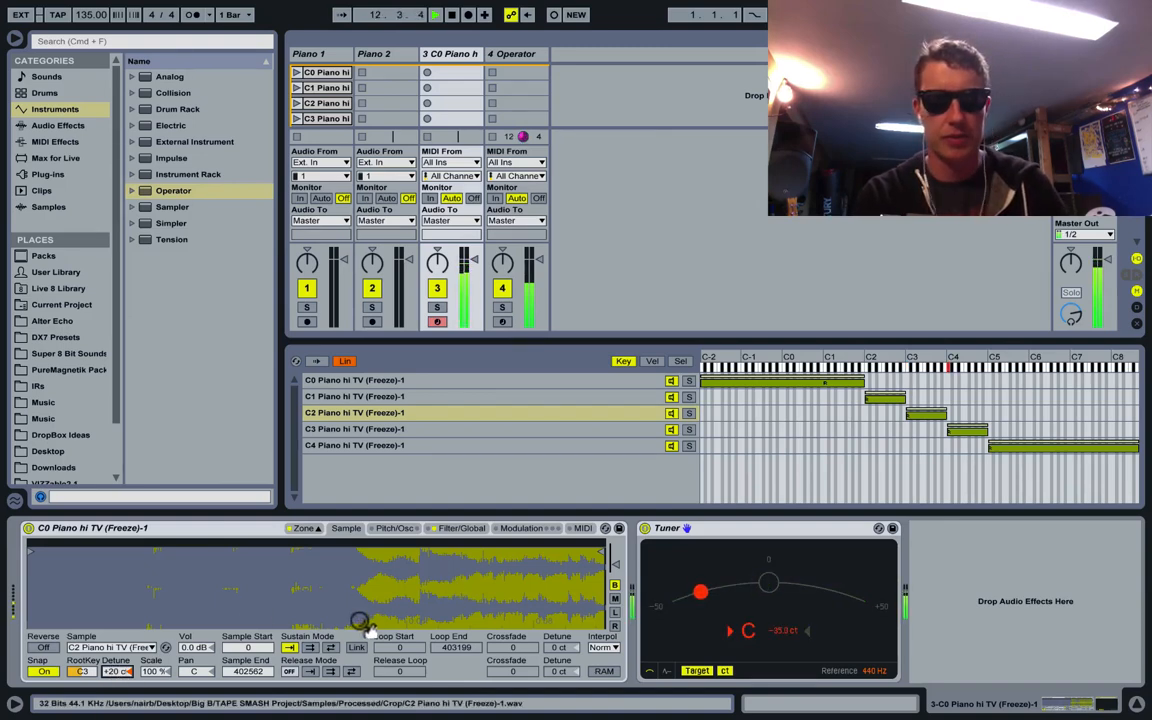
pyautogui.click(450, 428)
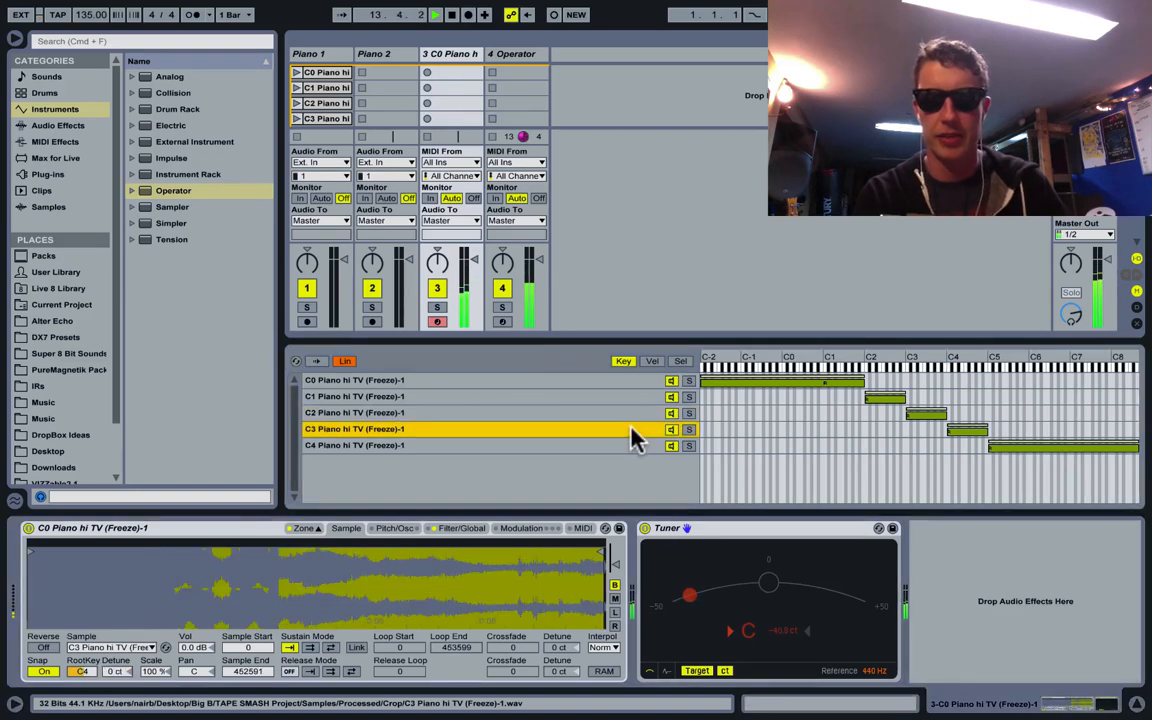